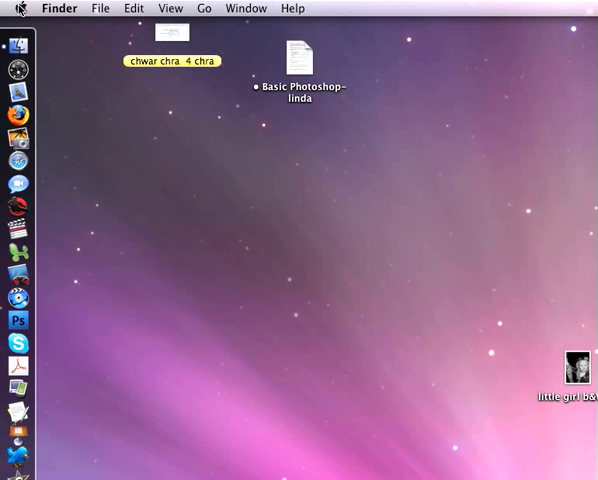
Launch System Preferences from the Apple menu on the Finder desktop.
click(14, 8)
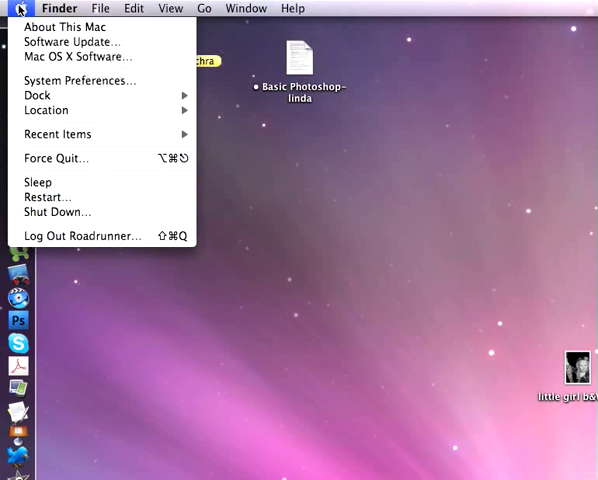
click(16, 8)
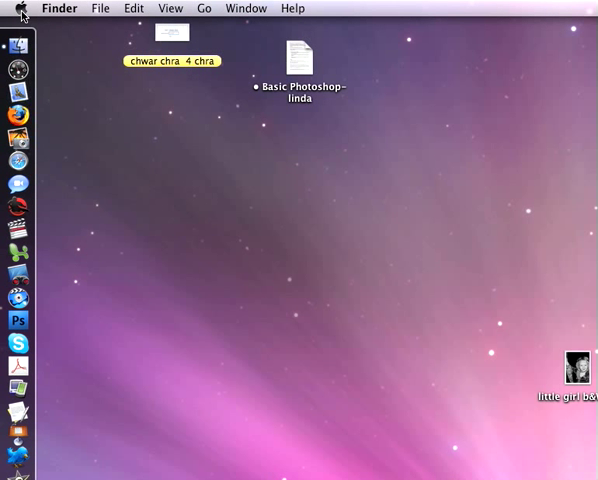
click(12, 8)
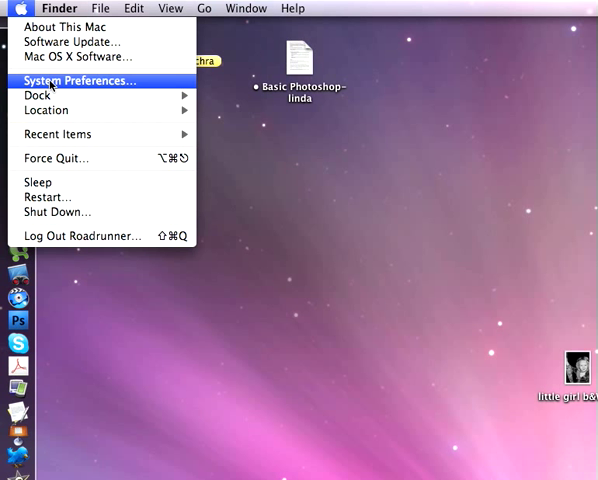
mouse_move(60, 28)
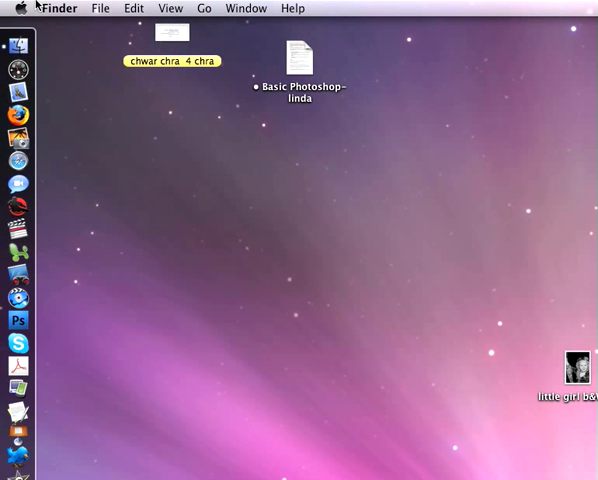
click(14, 8)
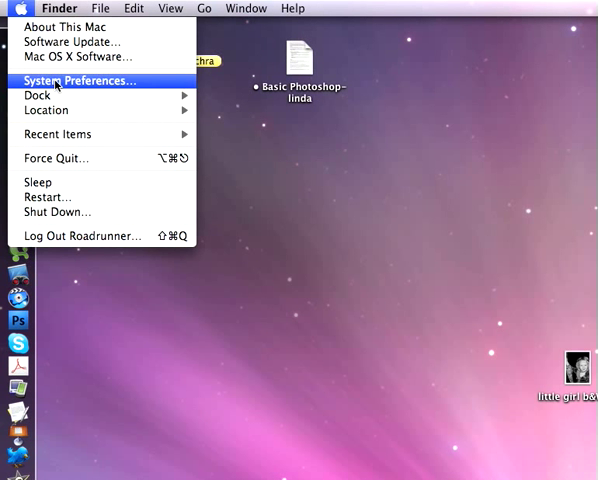
mouse_move(38, 94)
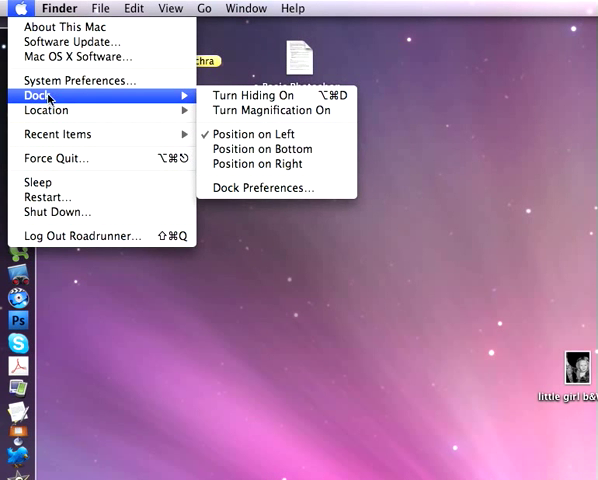
mouse_move(80, 80)
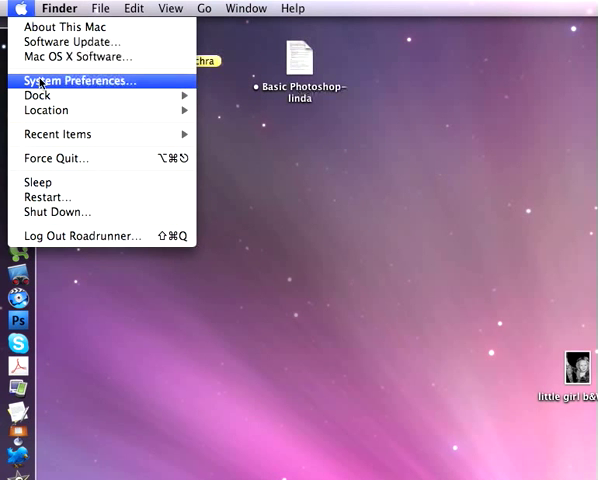
click(78, 80)
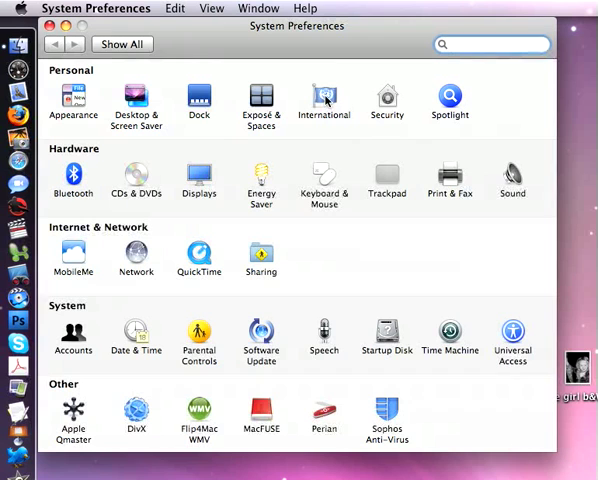
click(324, 96)
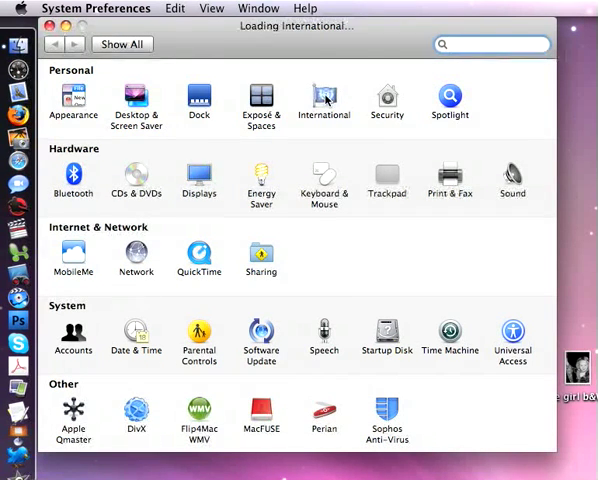
click(324, 96)
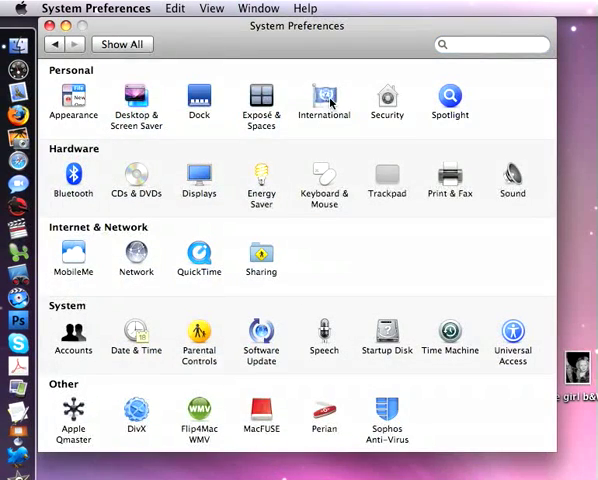
Show the International pane's Input Menu list of keyboard layouts.
click(324, 96)
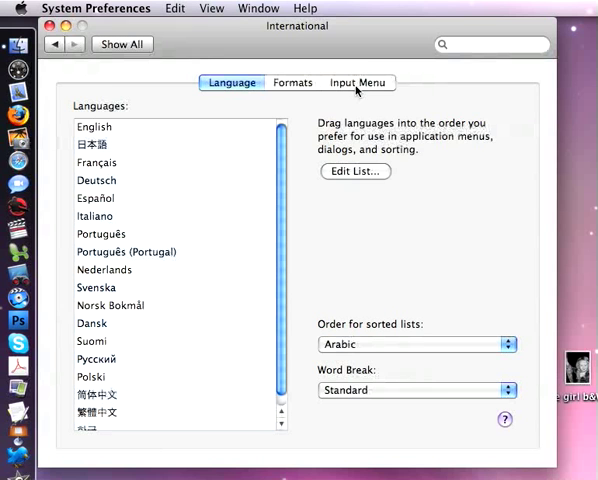
mouse_move(350, 88)
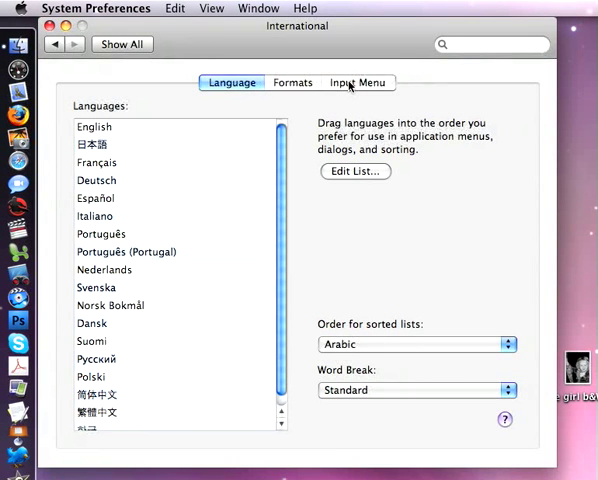
click(358, 82)
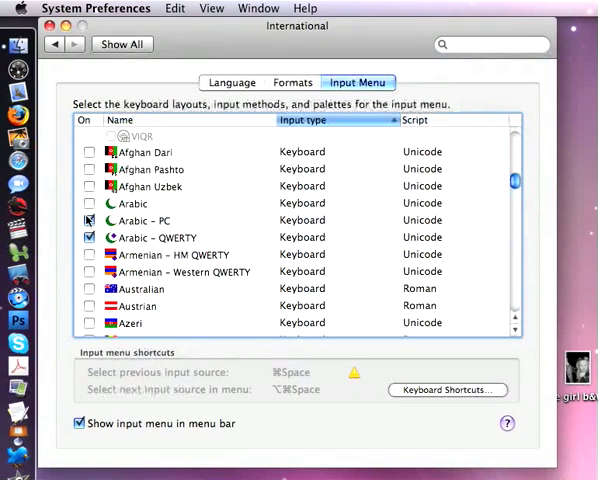
Enable the Arabic and Arabic – QWERTY layouts, leaving Arabic – PC unchecked.
click(88, 220)
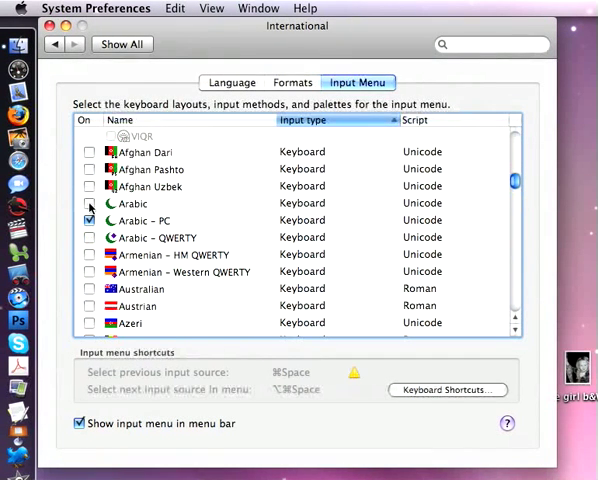
click(88, 204)
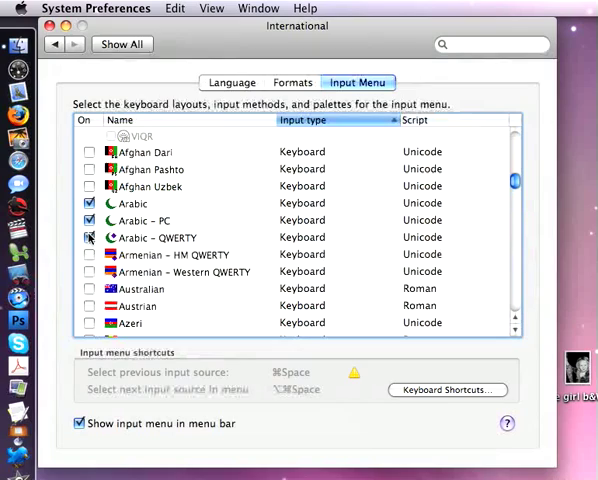
click(88, 236)
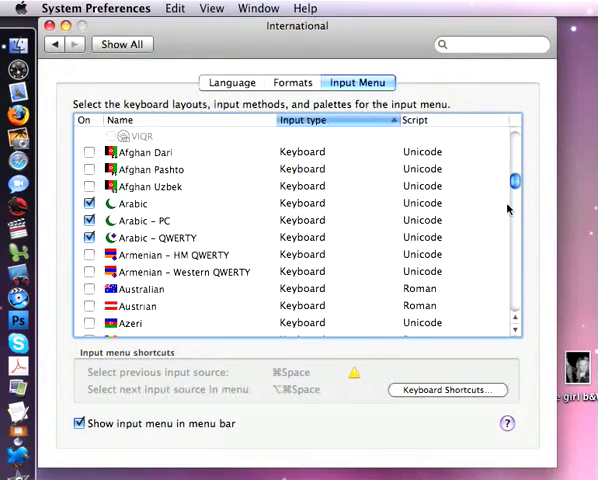
scroll(down, 3)
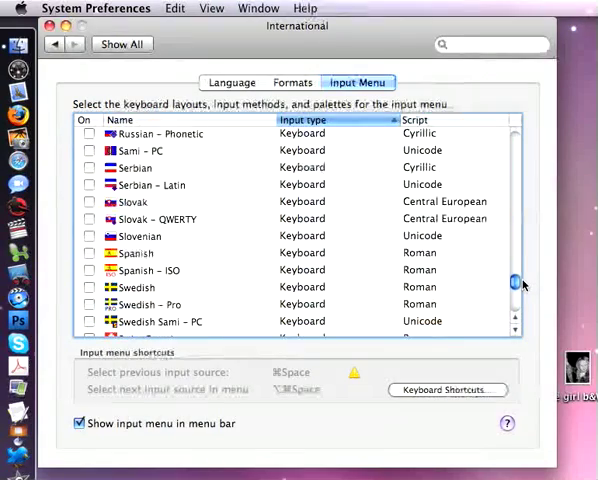
scroll(down, 3)
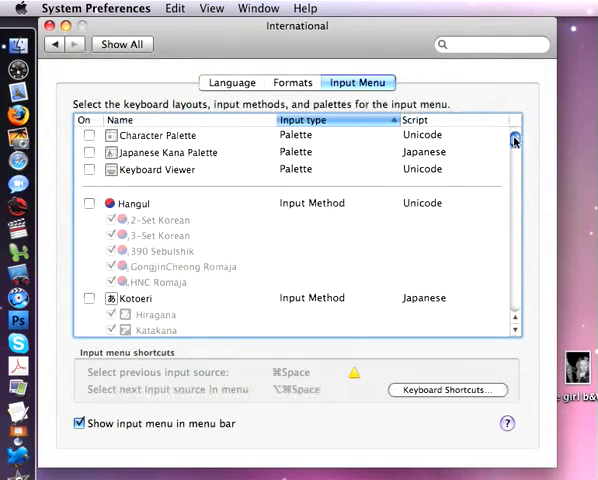
scroll(down, 3)
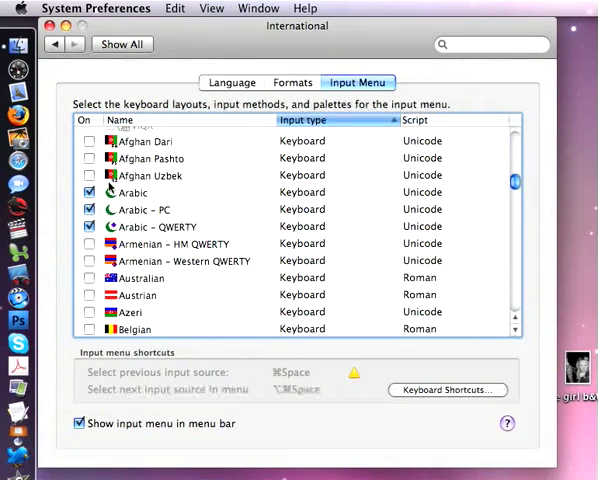
click(88, 208)
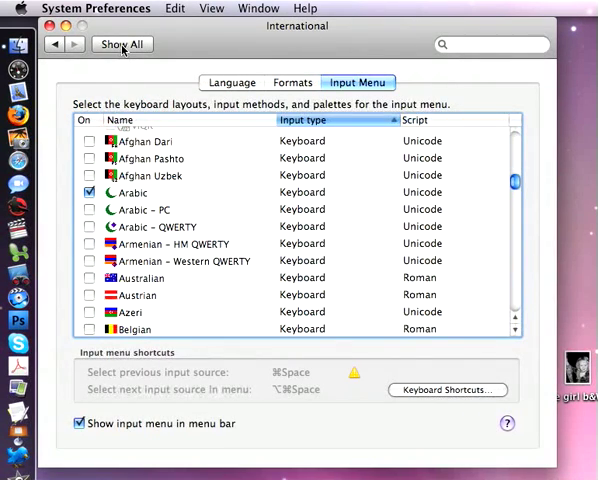
Go back to all preferences and view the built-in display's resolution list in Displays.
click(120, 44)
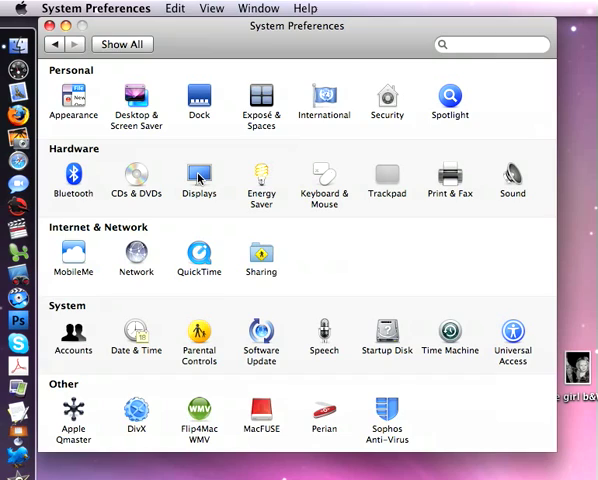
click(198, 176)
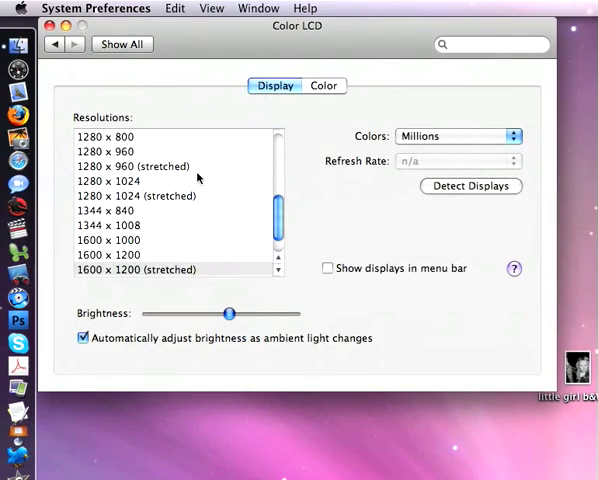
click(122, 44)
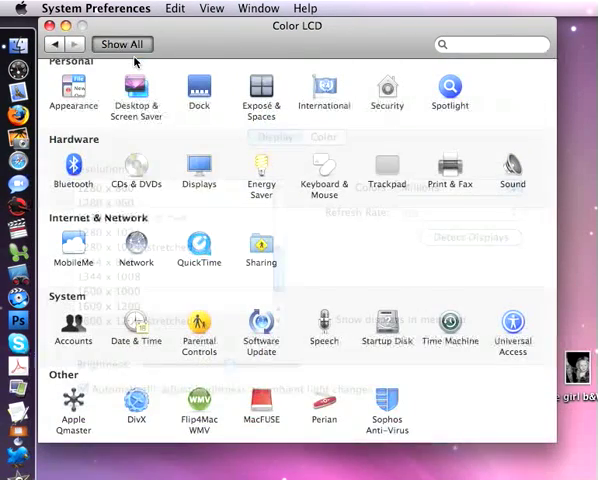
click(120, 44)
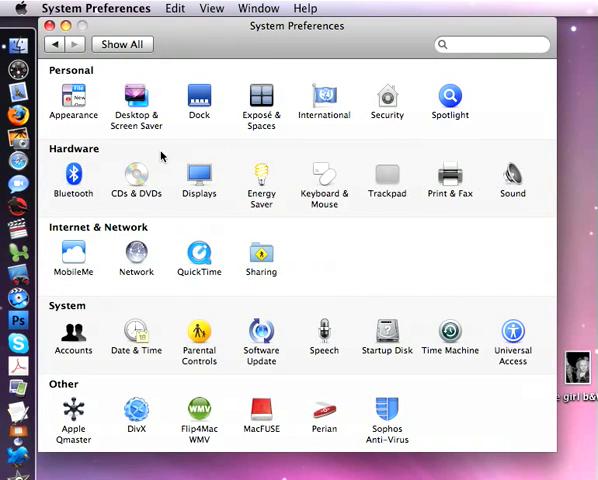
mouse_move(220, 196)
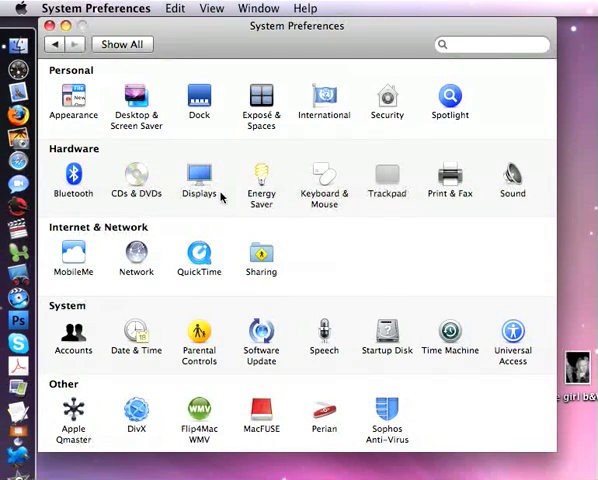
click(198, 176)
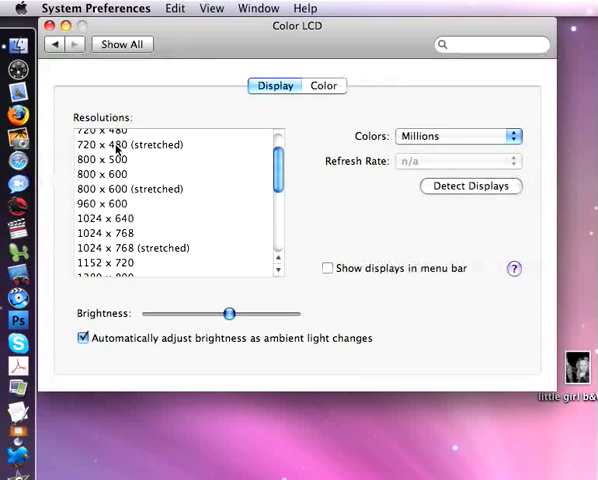
Switch the built-in display to 720 x 480 (stretched) and confirm the mode change.
click(116, 144)
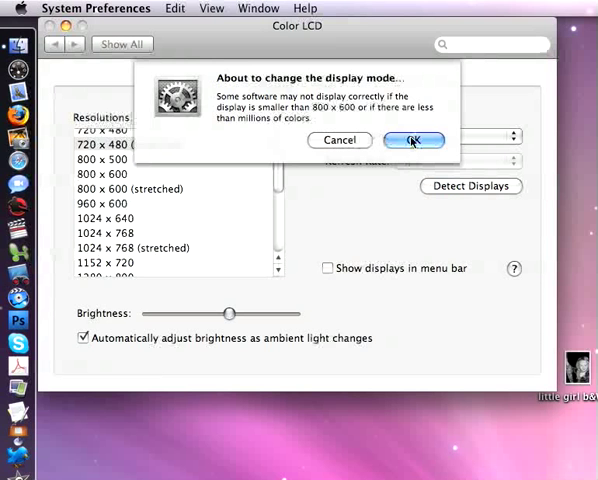
click(412, 140)
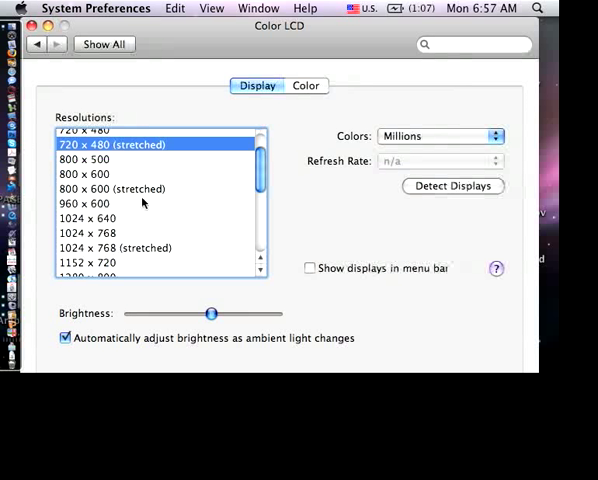
Raise the screen brightness and set the resolution to 1280 x 1024 (stretched).
drag(216, 312, 224, 312)
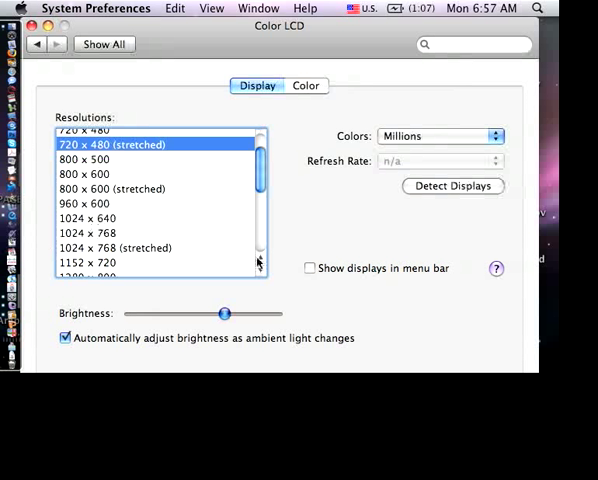
mouse_move(156, 268)
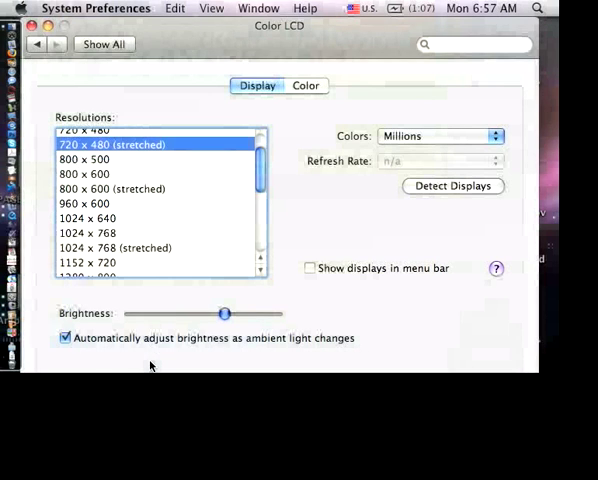
mouse_move(236, 246)
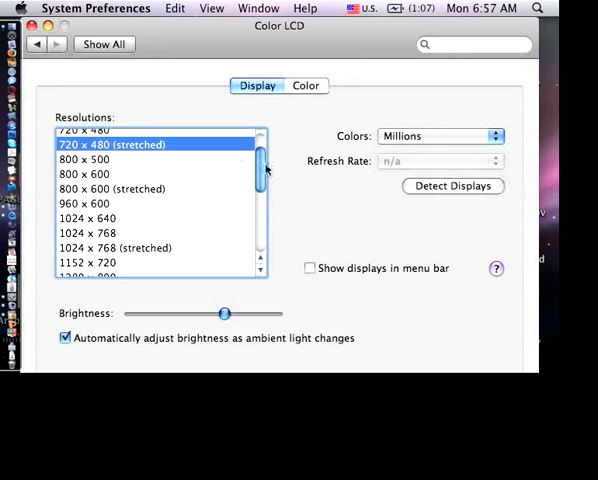
scroll(down, 3)
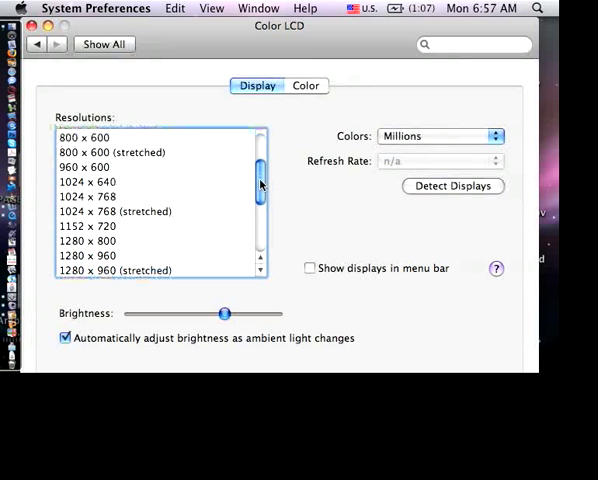
scroll(down, 3)
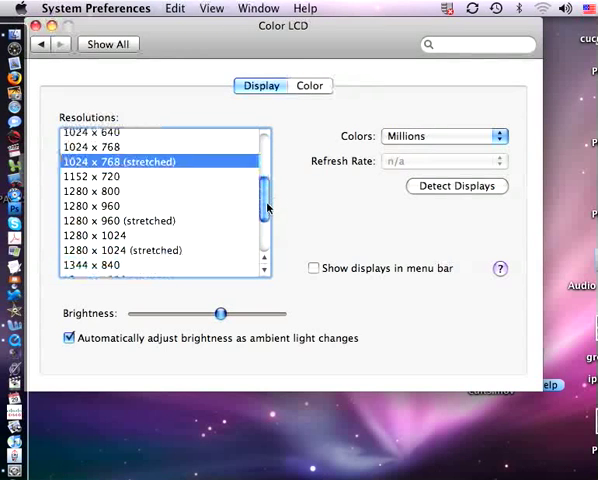
click(120, 232)
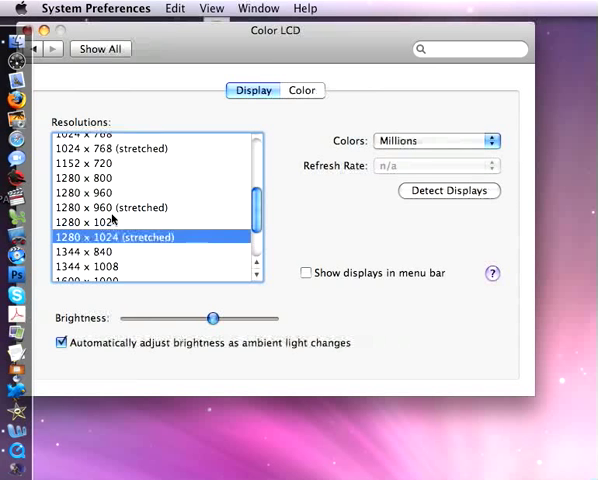
scroll(down, 3)
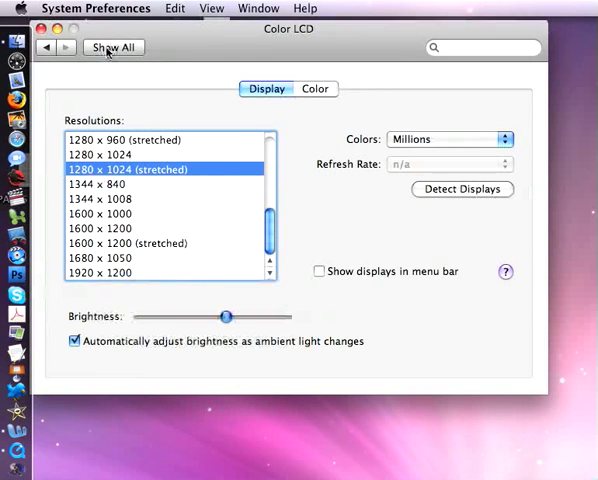
Return to all preferences and view the Date & Time pane set from Apple's time server.
click(114, 48)
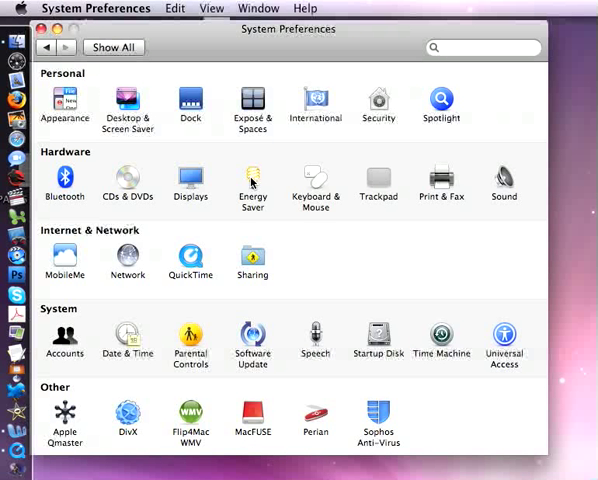
mouse_move(128, 332)
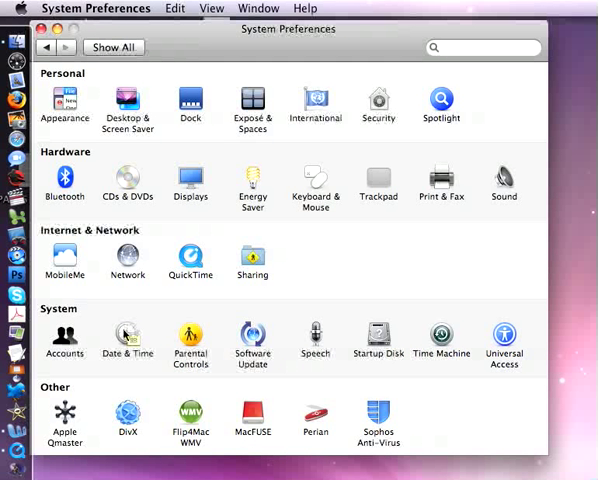
click(128, 336)
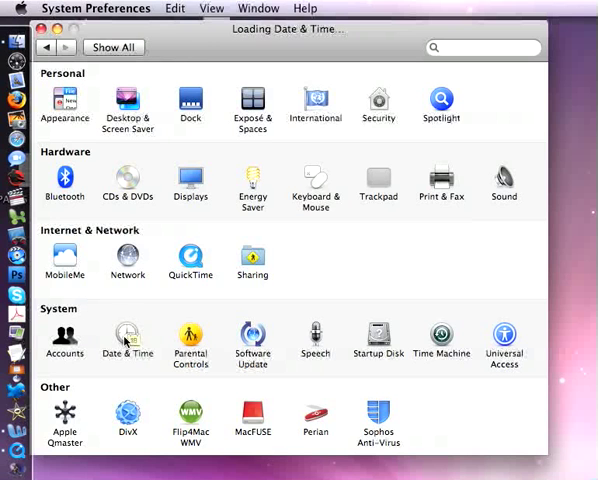
click(128, 338)
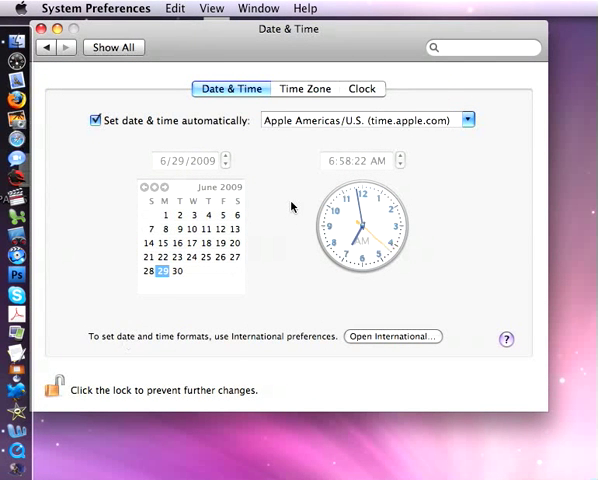
mouse_move(336, 260)
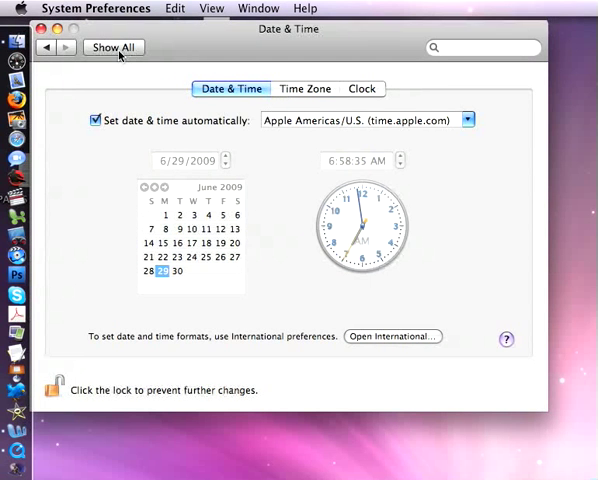
Return to all preferences and view Energy Saver's Power Adapter sleep options.
click(114, 48)
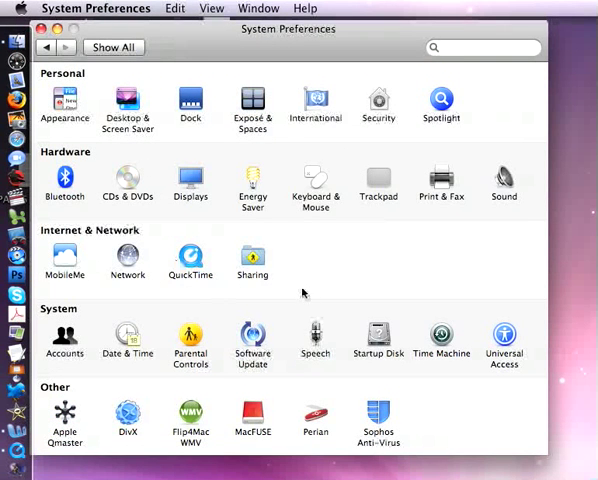
mouse_move(294, 280)
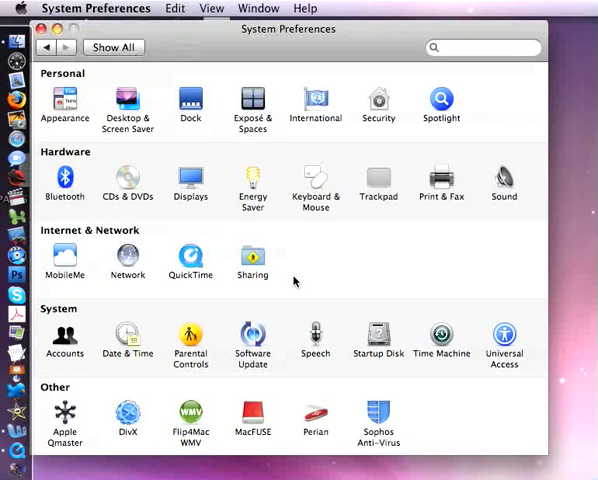
mouse_move(504, 180)
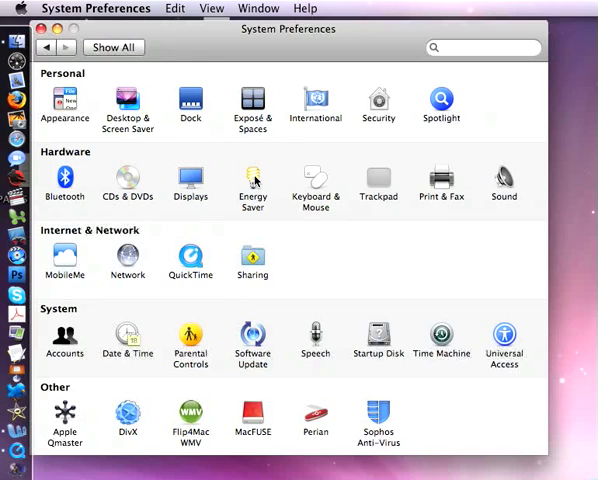
click(252, 176)
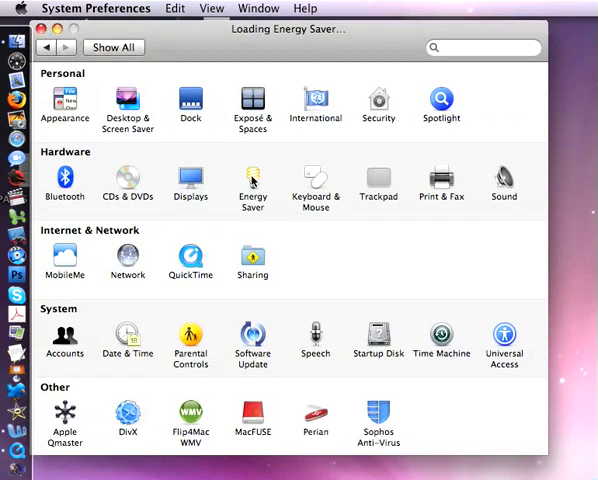
click(252, 180)
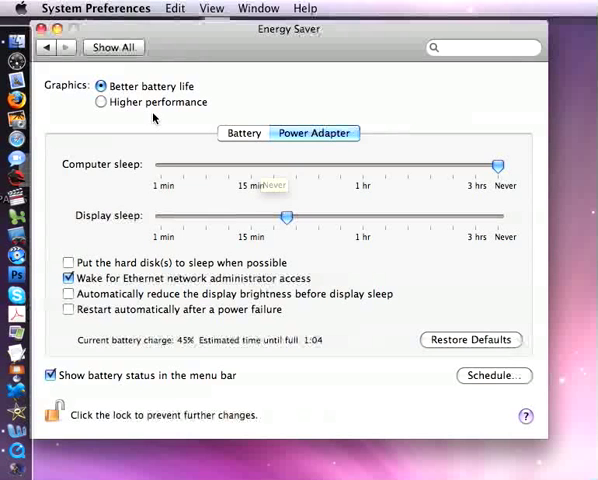
mouse_move(204, 280)
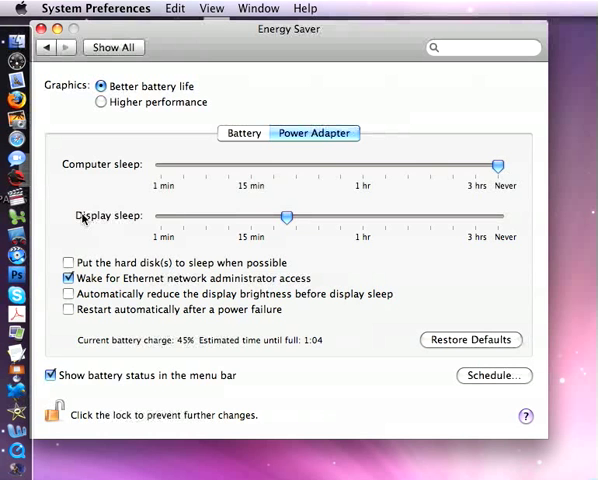
mouse_move(252, 222)
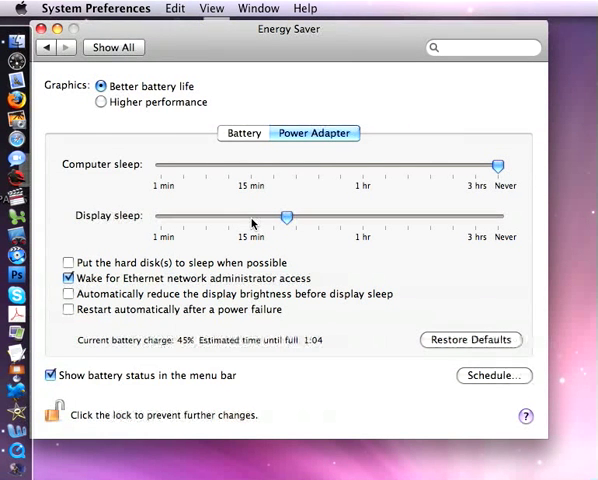
Shorten display and computer sleep delays to a few minutes, then return to all preferences.
drag(284, 216, 184, 216)
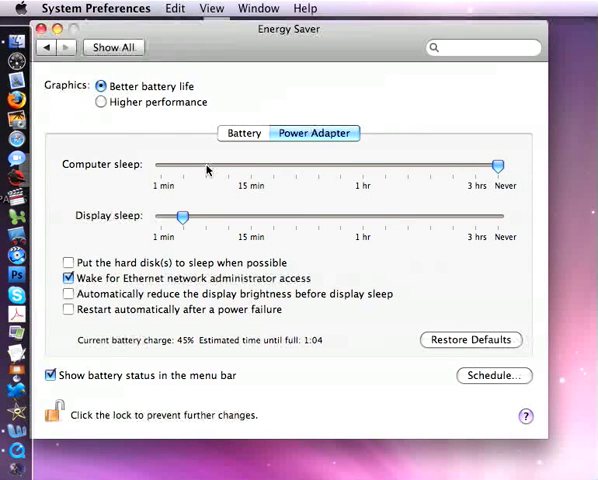
drag(498, 164, 212, 164)
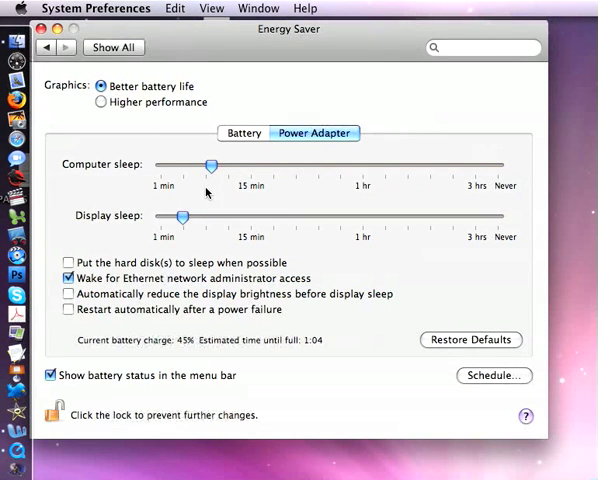
drag(212, 164, 220, 164)
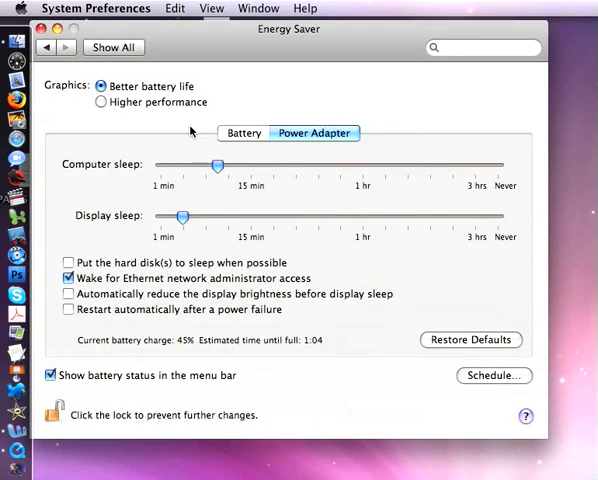
click(114, 48)
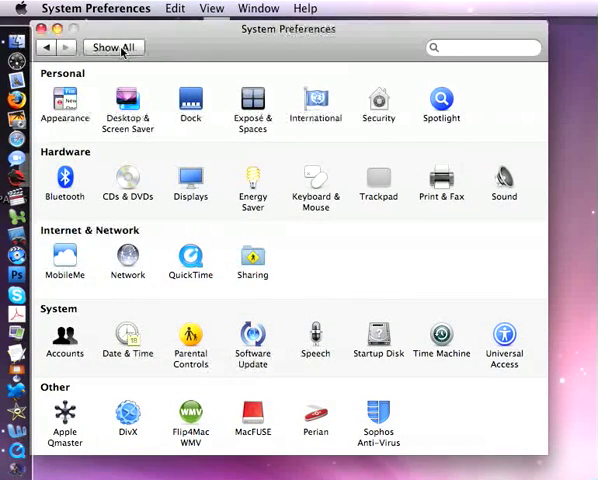